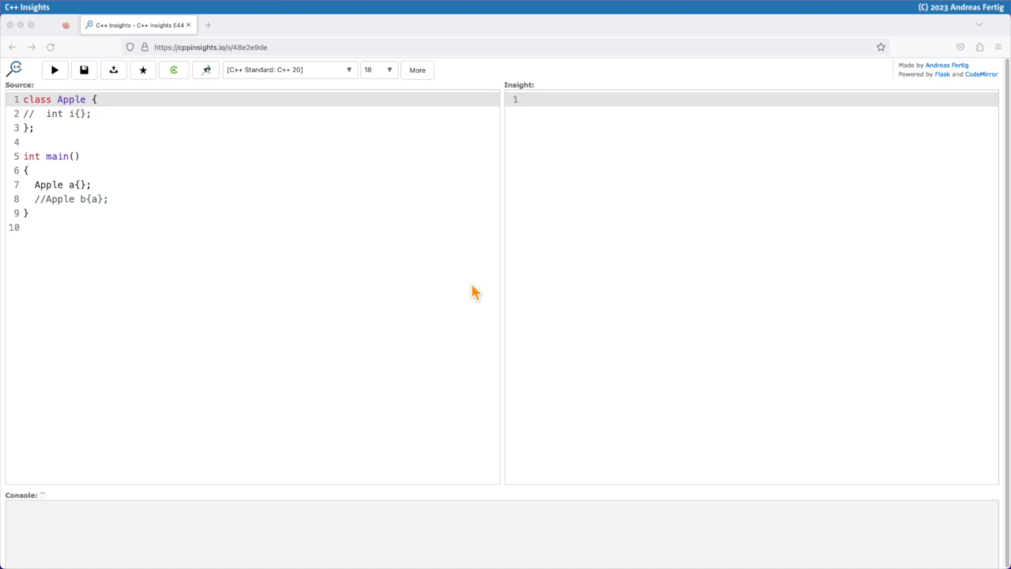
{"action": "mouse_move", "coordinate": [438, 286]}
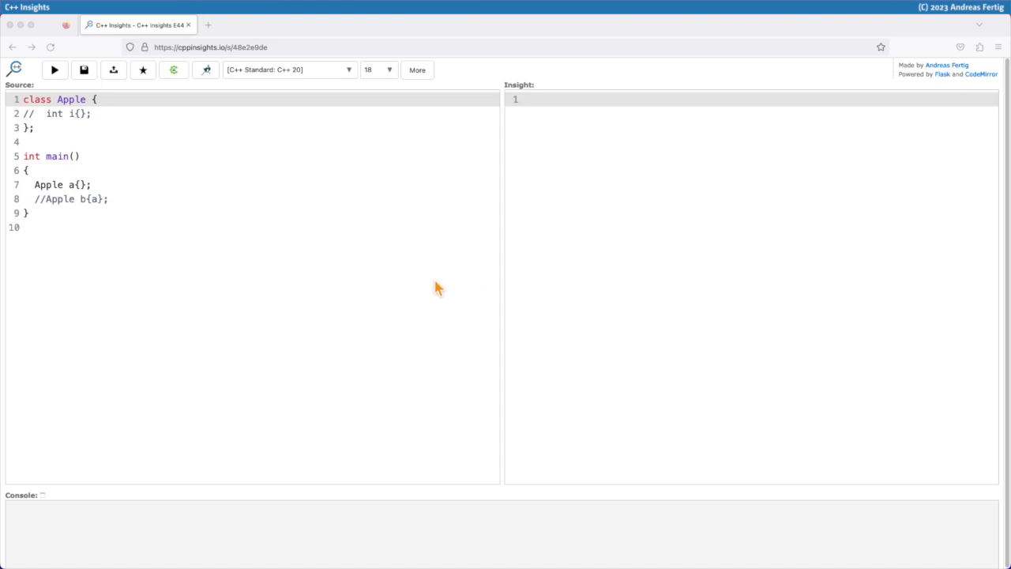
{"action": "mouse_move", "coordinate": [76, 111]}
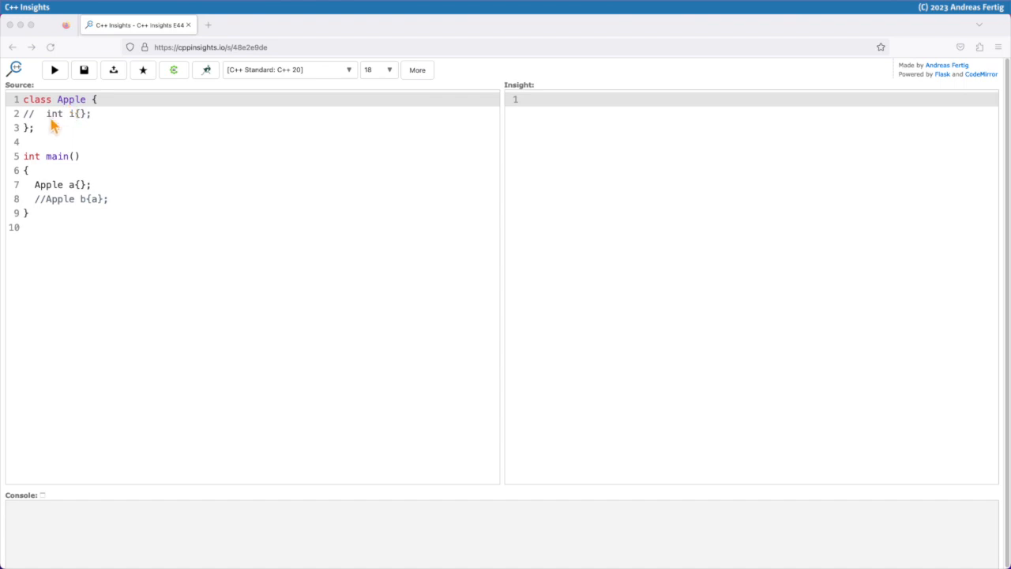
{"action": "mouse_move", "coordinate": [62, 129]}
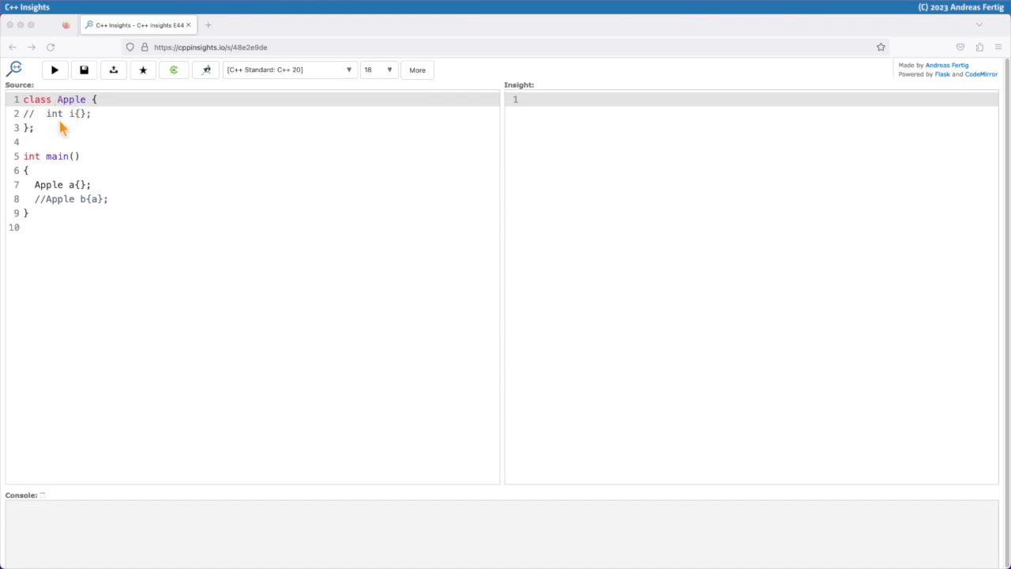
{"action": "mouse_move", "coordinate": [38, 171]}
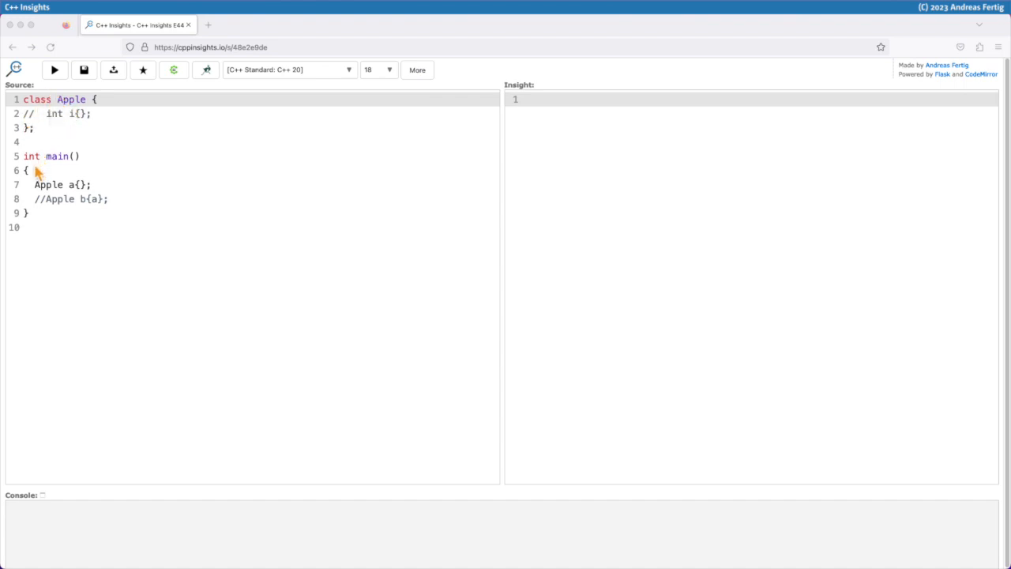
{"action": "mouse_move", "coordinate": [77, 196]}
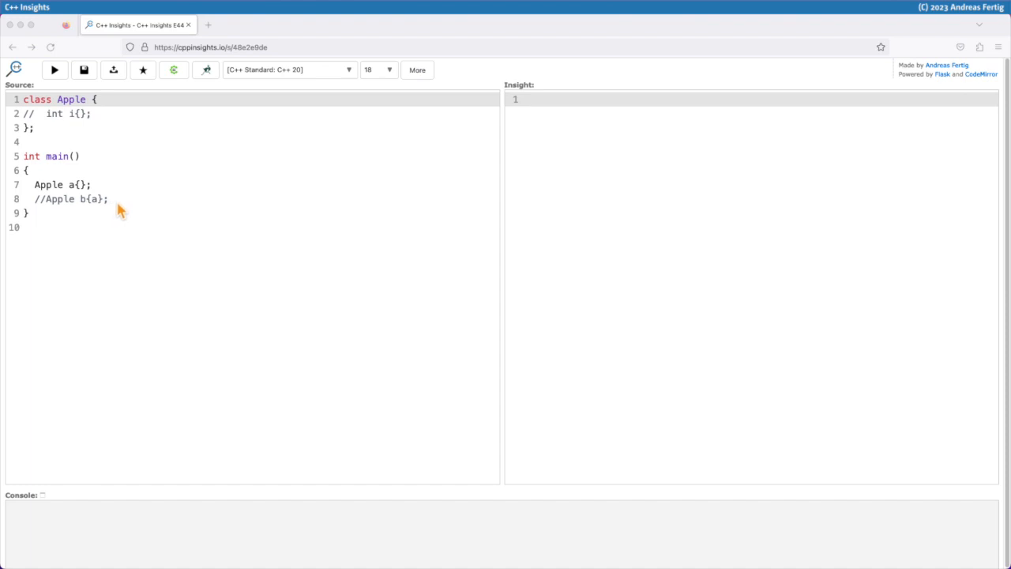
{"action": "mouse_move", "coordinate": [115, 210]}
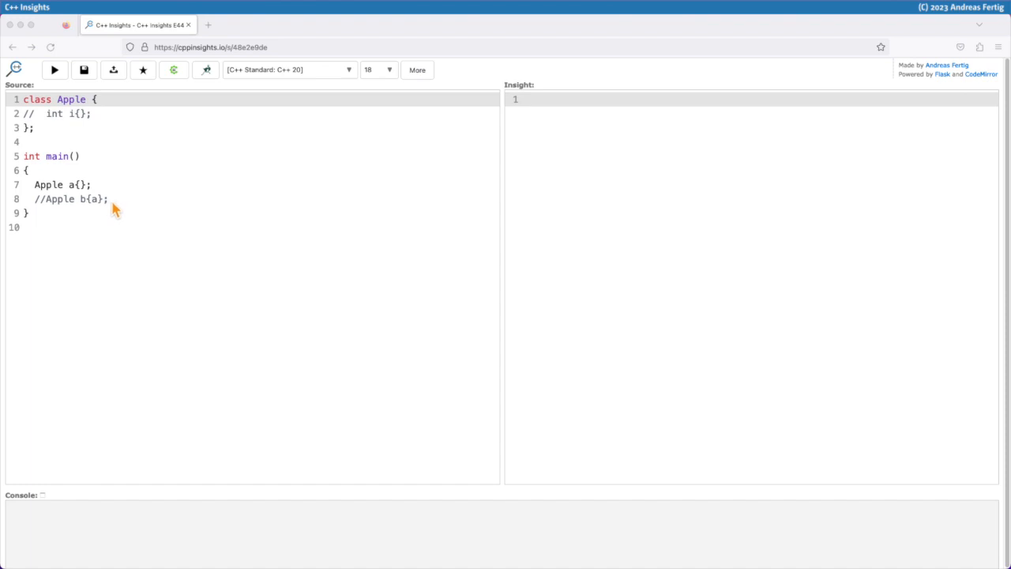
Run C++ Insights on the empty Apple class to show `Apple a = {};` in main.
{"action": "left_click", "coordinate": [54, 69]}
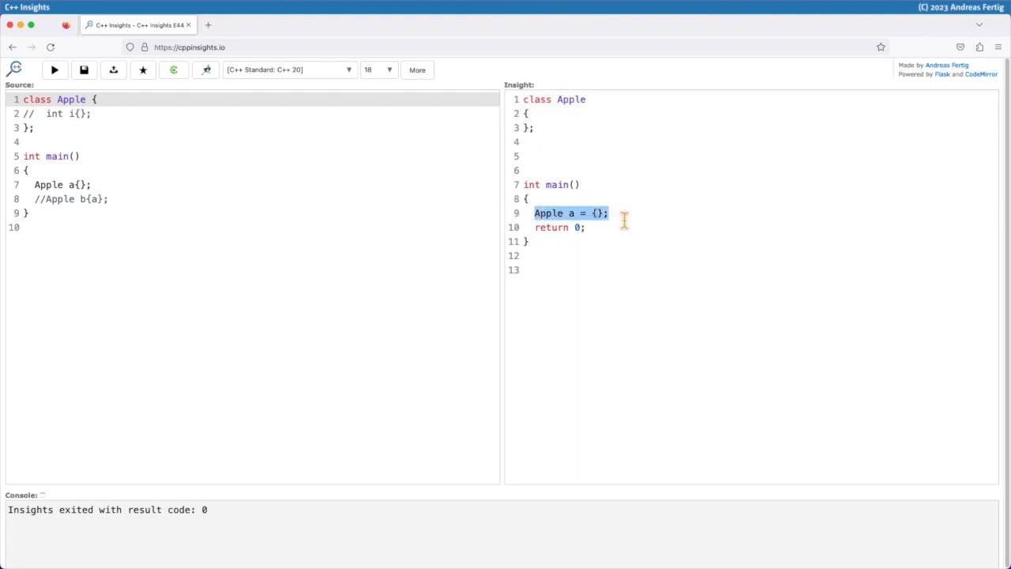
{"action": "mouse_move", "coordinate": [564, 150]}
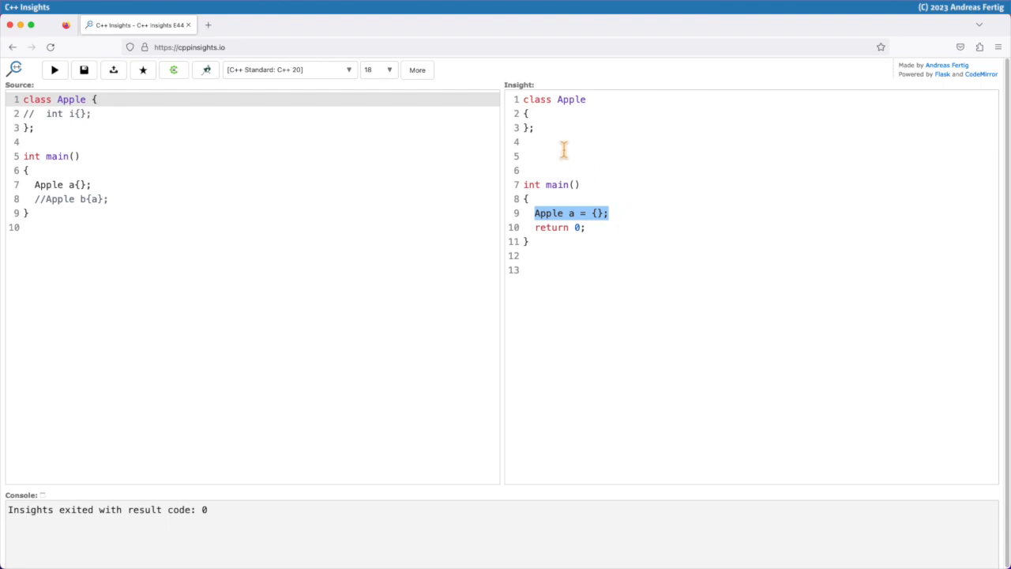
{"action": "mouse_move", "coordinate": [459, 151]}
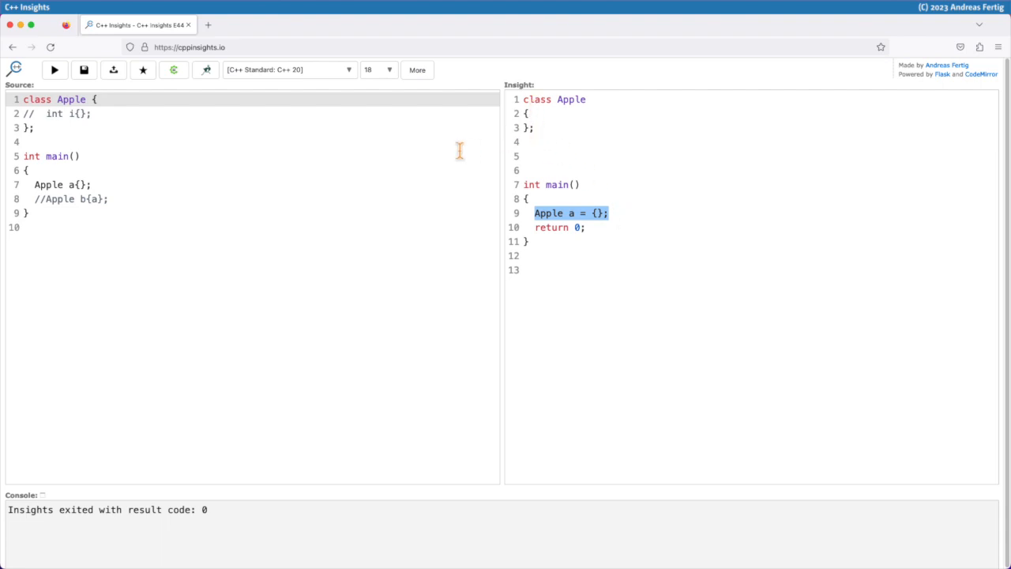
{"action": "mouse_move", "coordinate": [572, 139]}
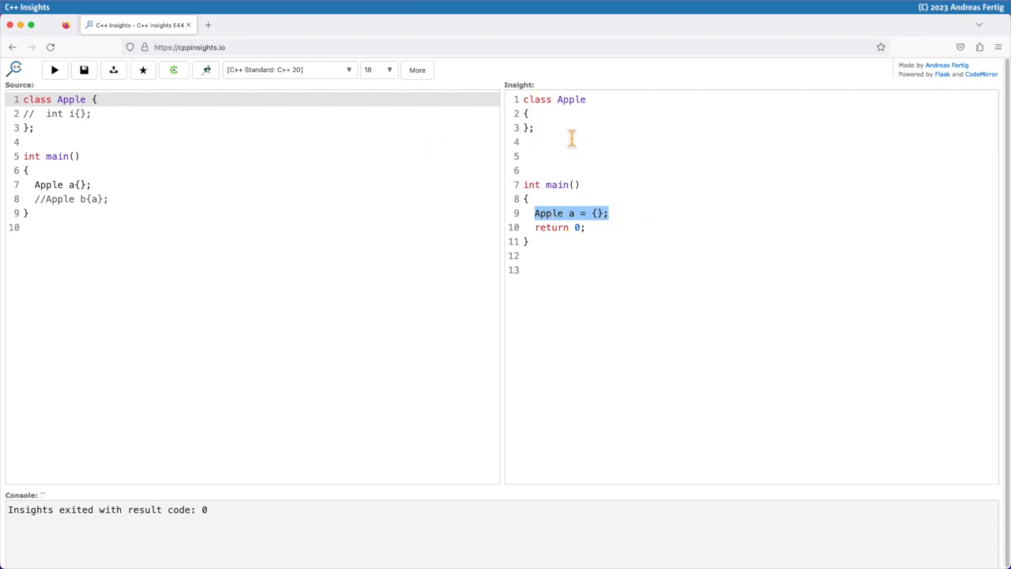
{"action": "mouse_move", "coordinate": [537, 126]}
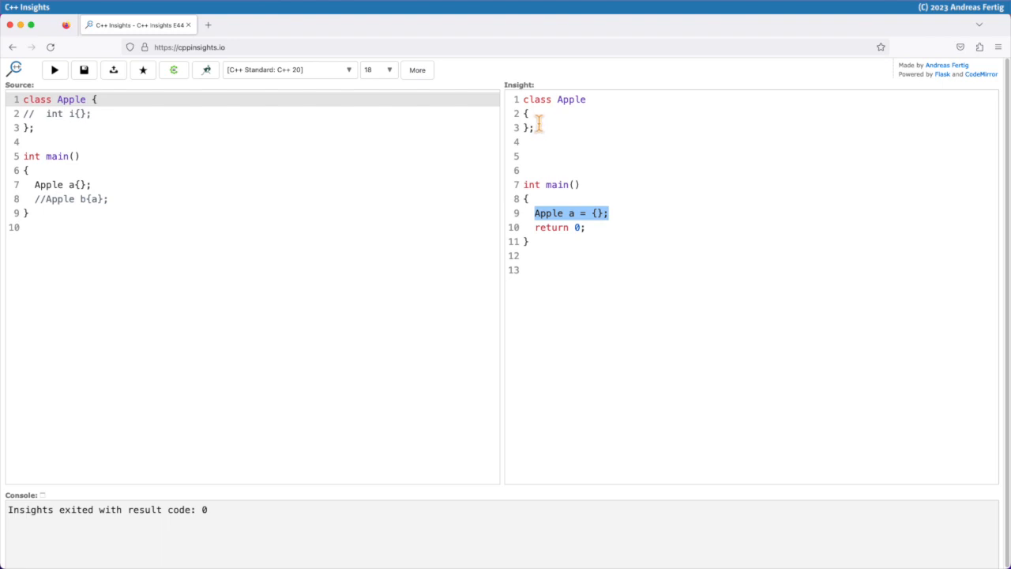
{"action": "mouse_move", "coordinate": [540, 129]}
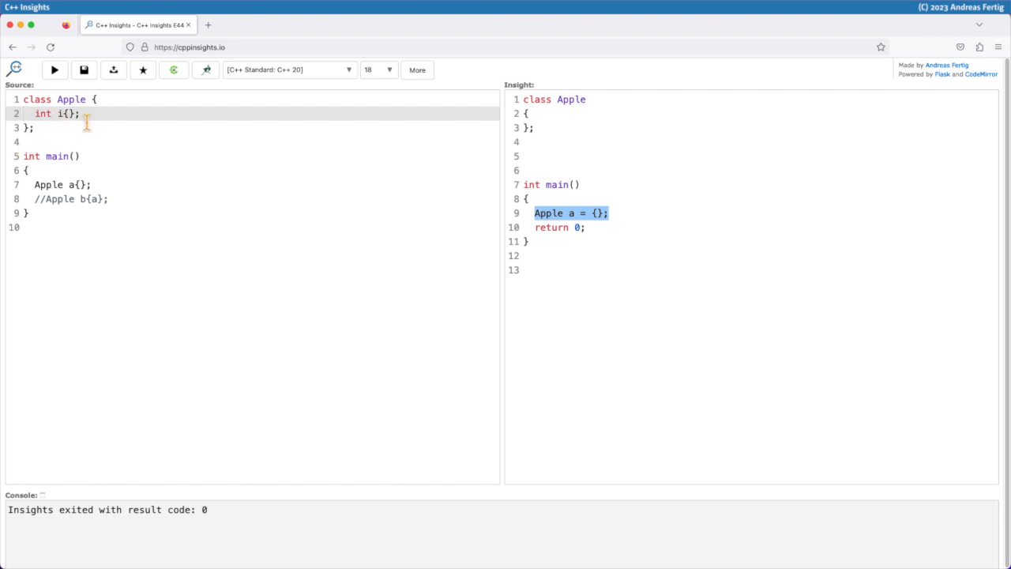
Rerun the insight with `int i{};` restored to reveal the defaulted constexpr constructor.
{"action": "left_click", "coordinate": [54, 70]}
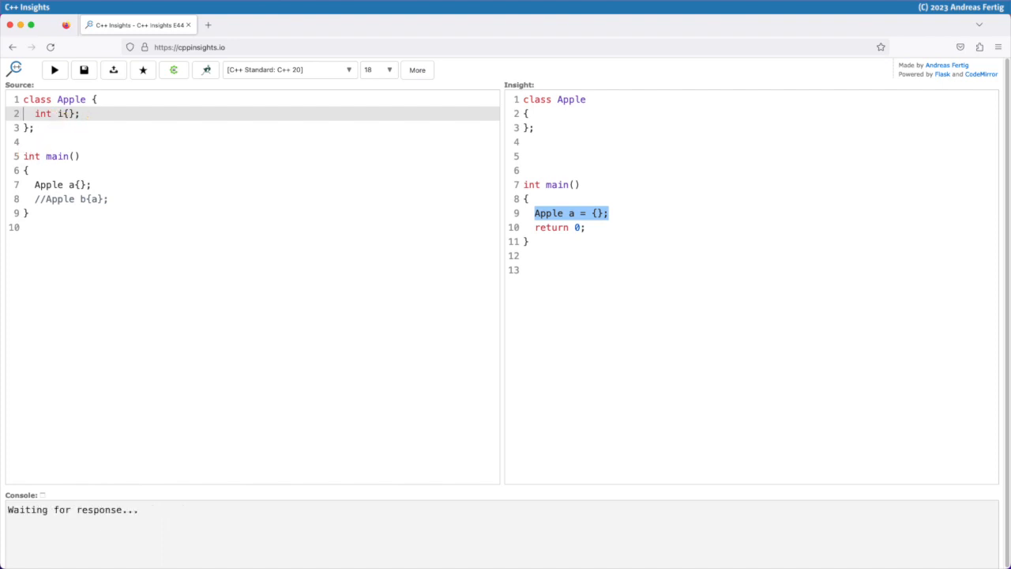
{"action": "left_click", "coordinate": [54, 70]}
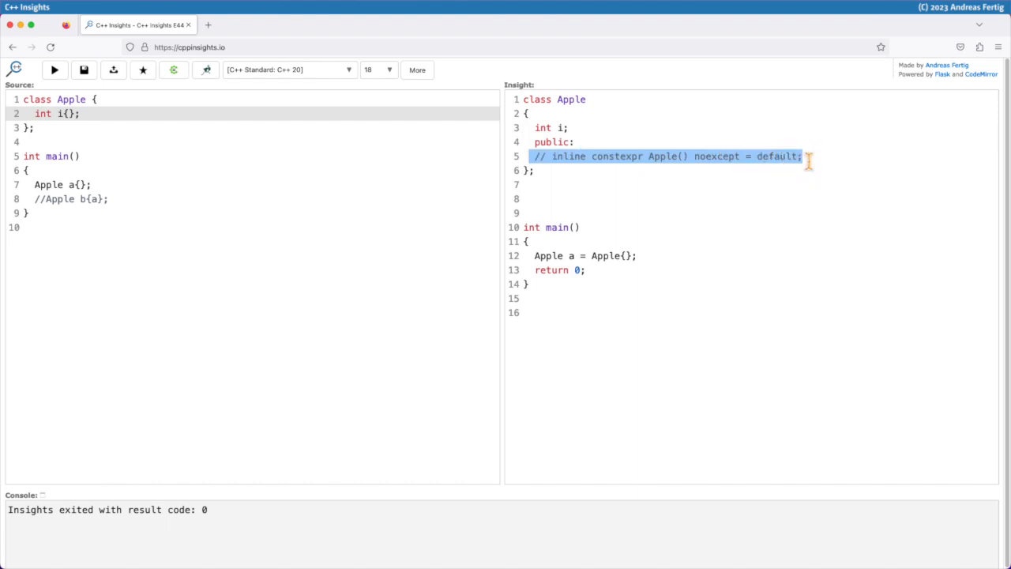
{"action": "mouse_move", "coordinate": [565, 135]}
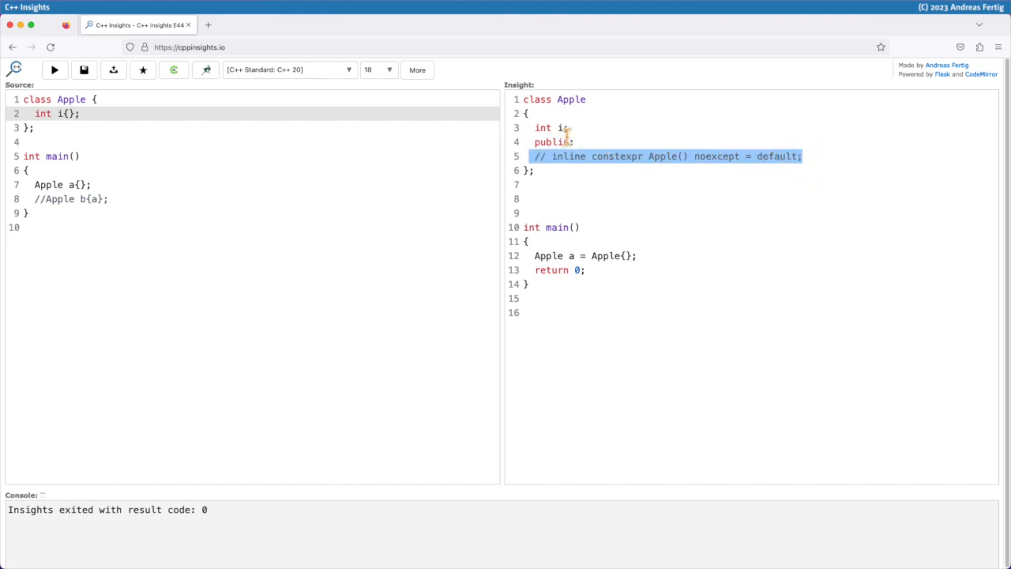
{"action": "mouse_move", "coordinate": [650, 164]}
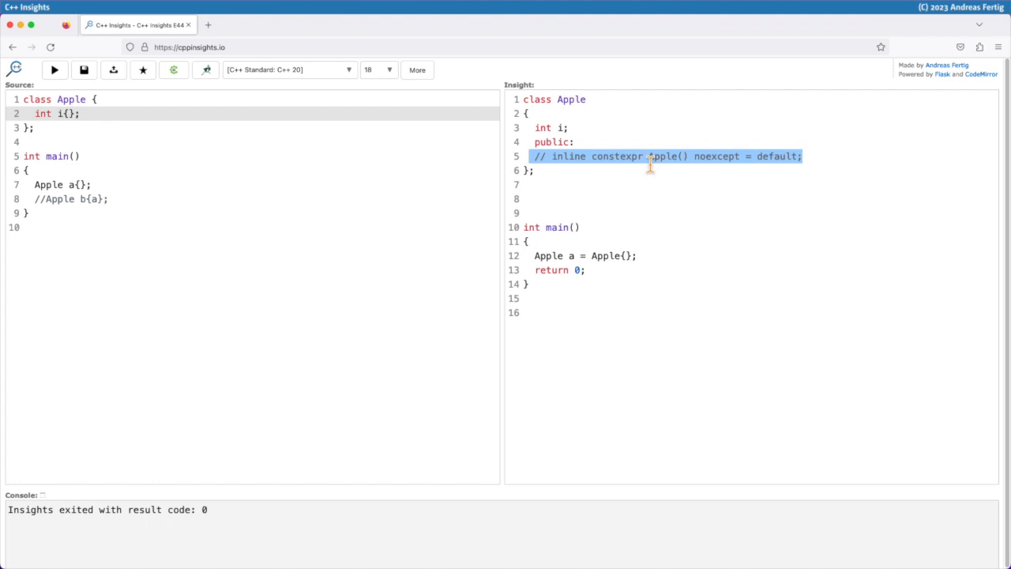
{"action": "mouse_move", "coordinate": [655, 156]}
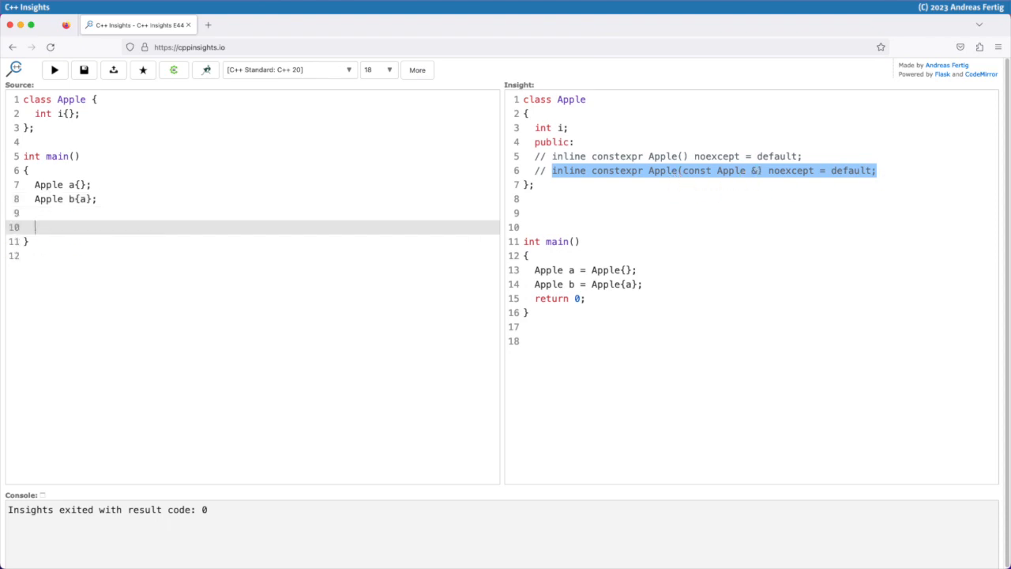
Add the assignment `b = a` in main after the copy construction.
{"action": "type", "text": "b = a"}
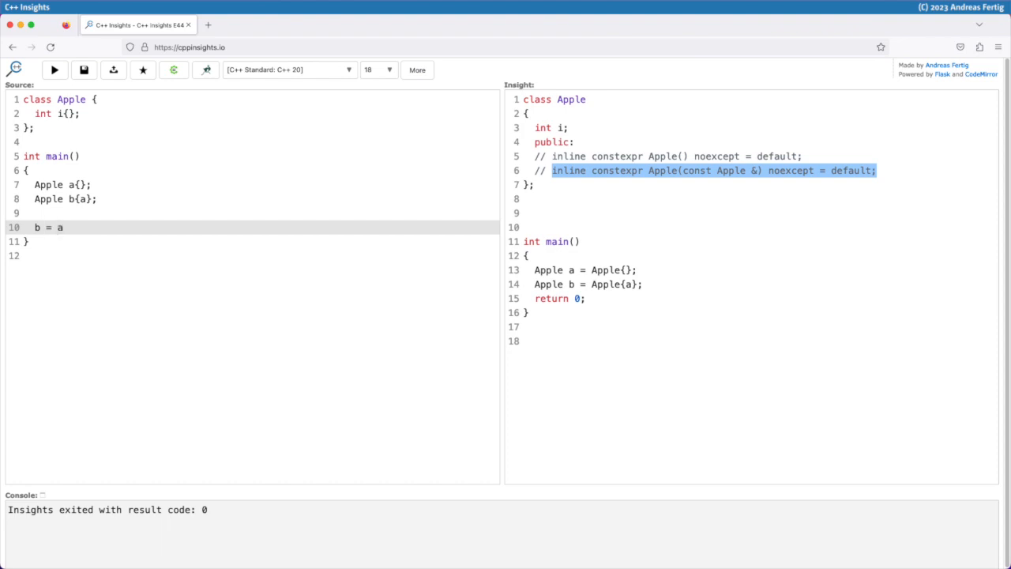